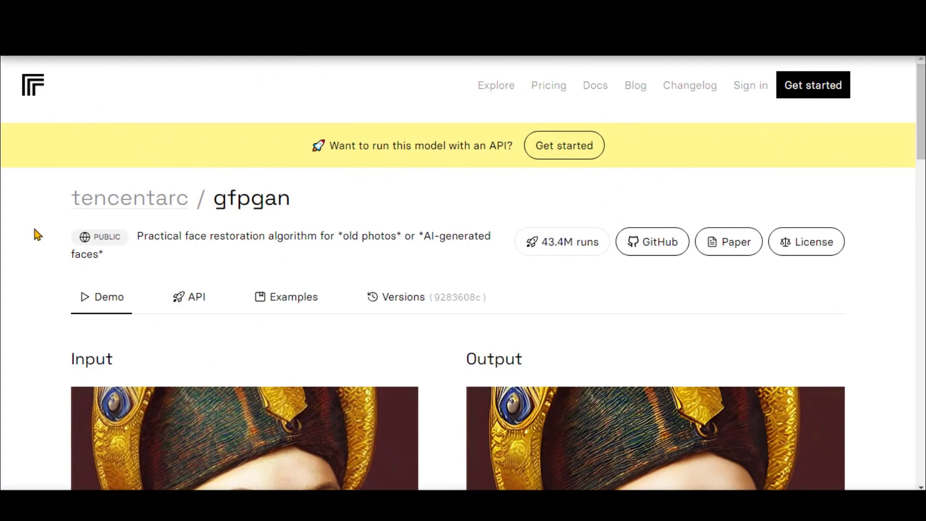
Step: Sign in to Replicate via GitHub credentials and authorize Replicate's access to the account
{"action": "scroll", "scroll_direction": "down", "scroll_amount": 3}
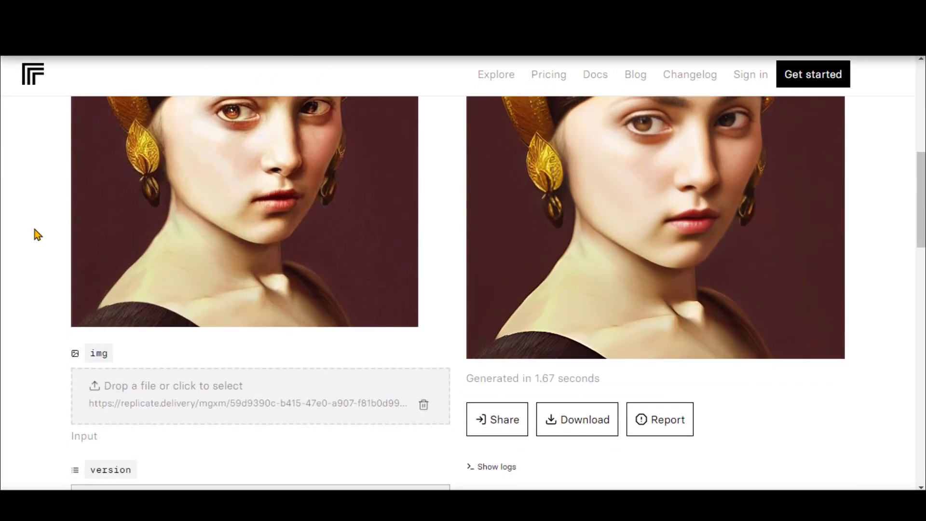
{"action": "scroll", "scroll_direction": "down", "scroll_amount": 3}
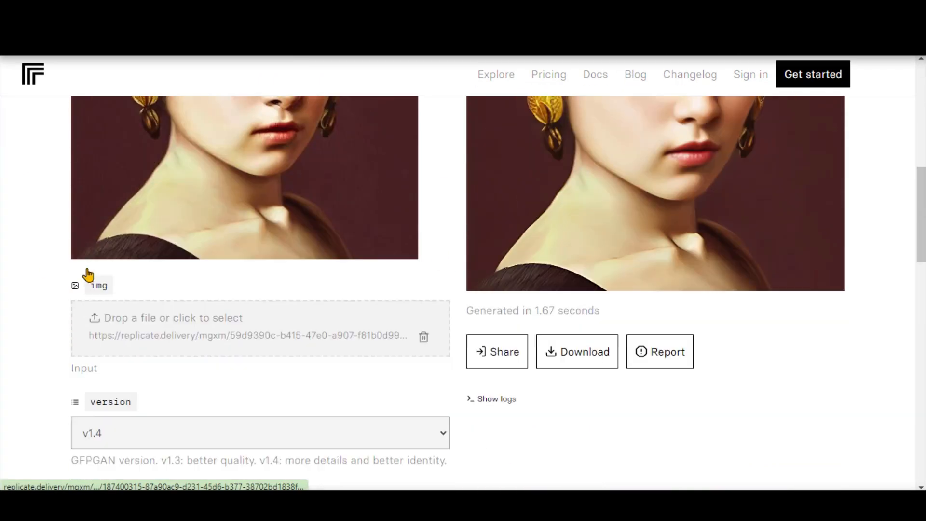
{"action": "scroll", "scroll_direction": "down", "scroll_amount": 3}
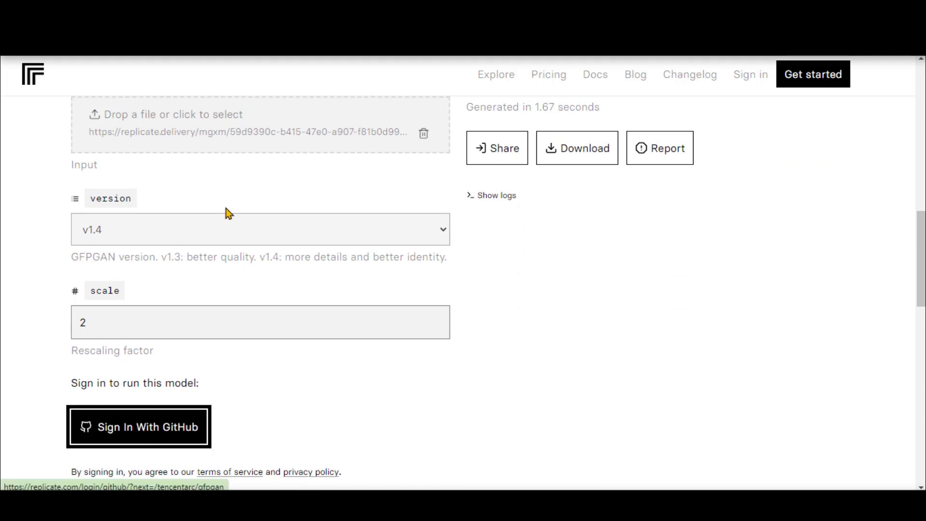
{"action": "left_click", "coordinate": [138, 426]}
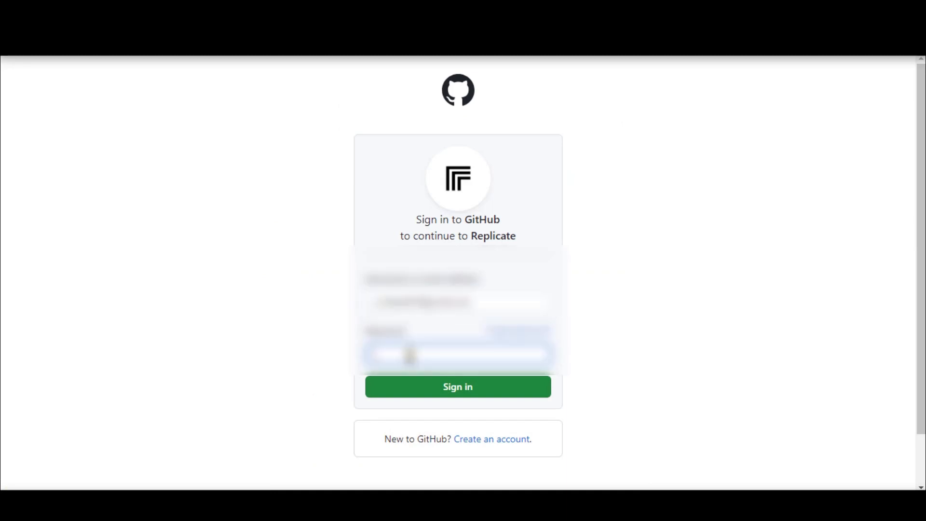
{"action": "left_click", "coordinate": [457, 387]}
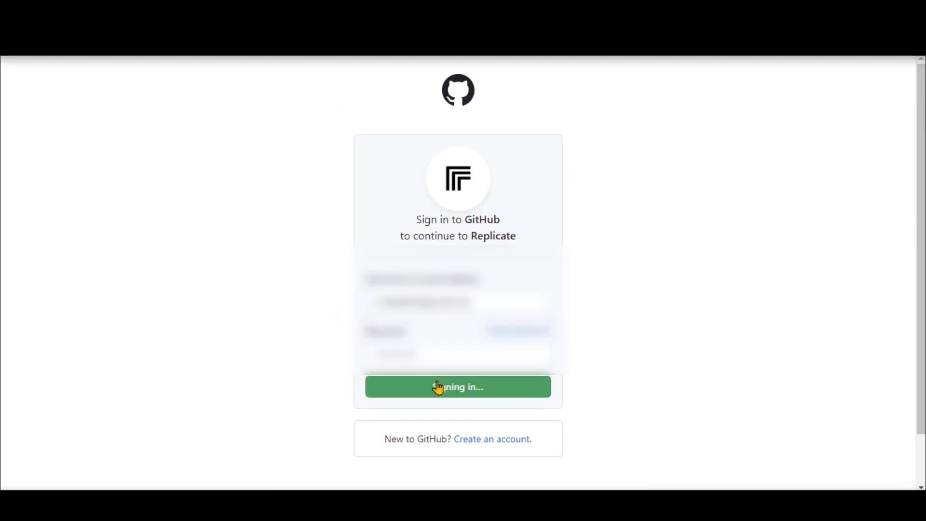
{"action": "left_click", "coordinate": [458, 387]}
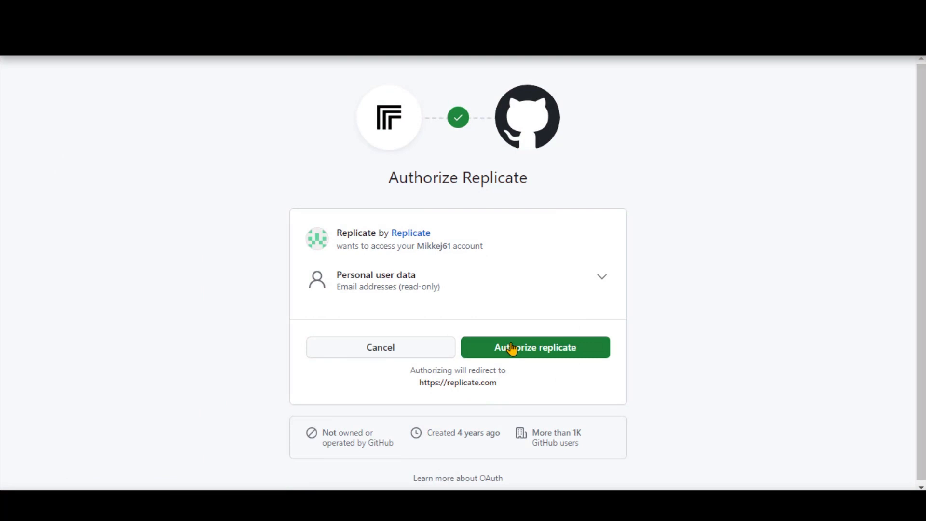
{"action": "left_click", "coordinate": [534, 347]}
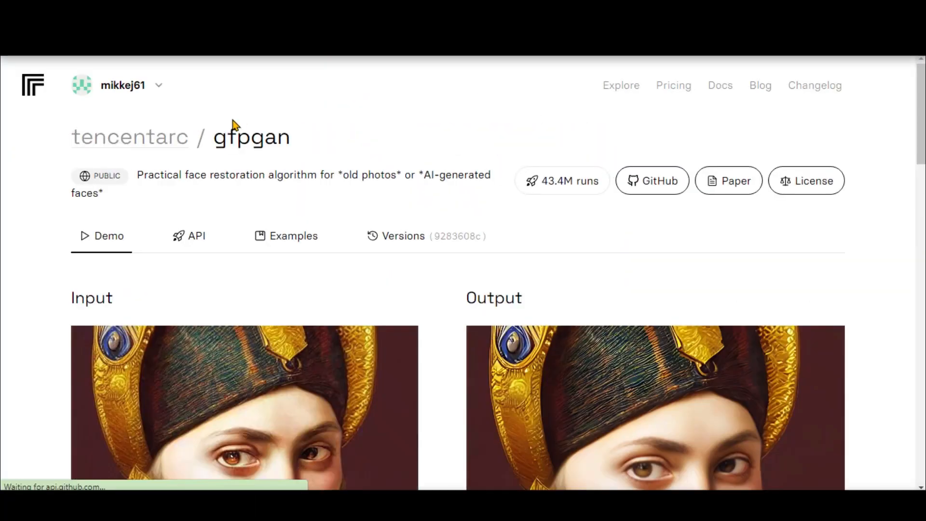
Step: Replace the sample input with the portrait file download.jpg, keeping version v1.4 and scale 2
{"action": "scroll", "scroll_direction": "down", "scroll_amount": 3}
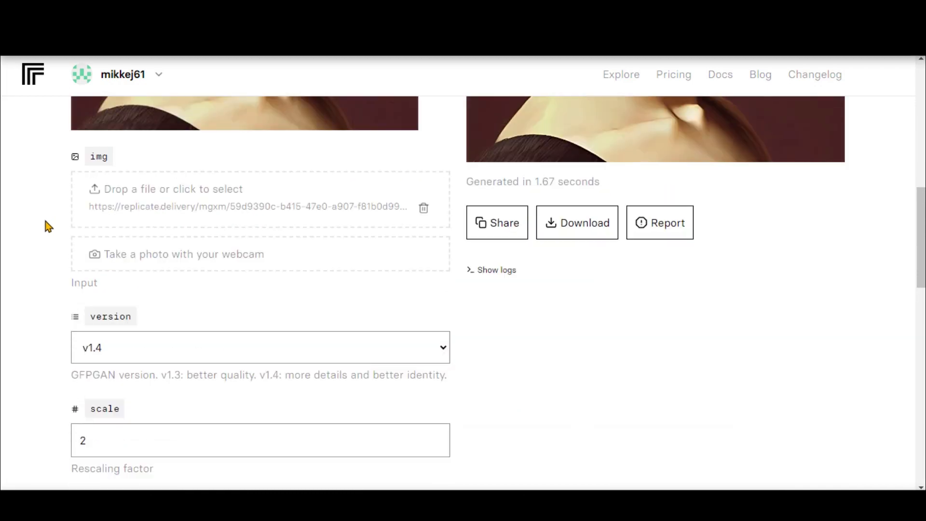
{"action": "mouse_move", "coordinate": [143, 209]}
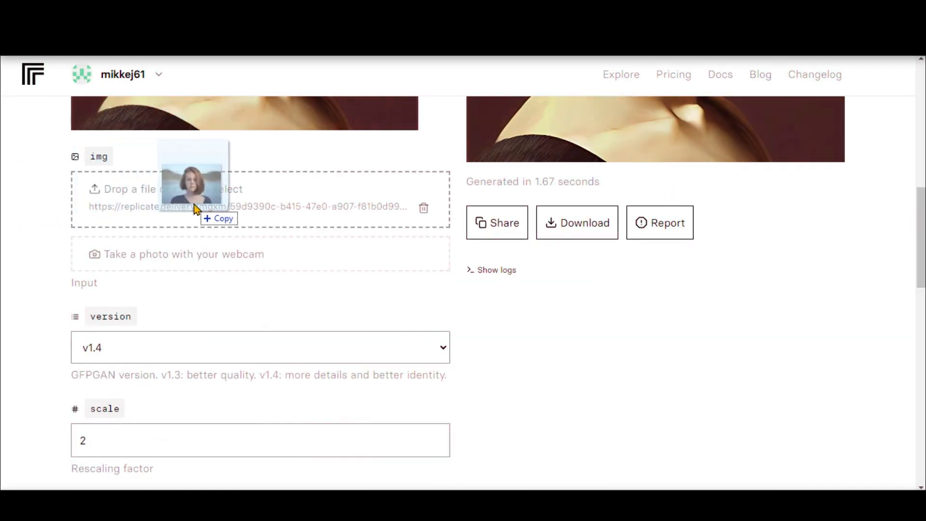
{"action": "scroll", "scroll_direction": "down", "scroll_amount": 3}
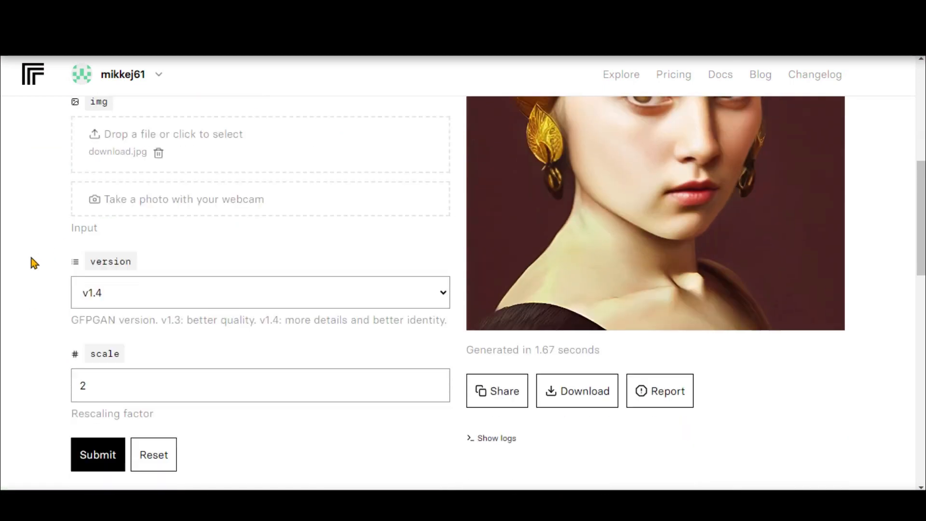
{"action": "left_click", "coordinate": [260, 292]}
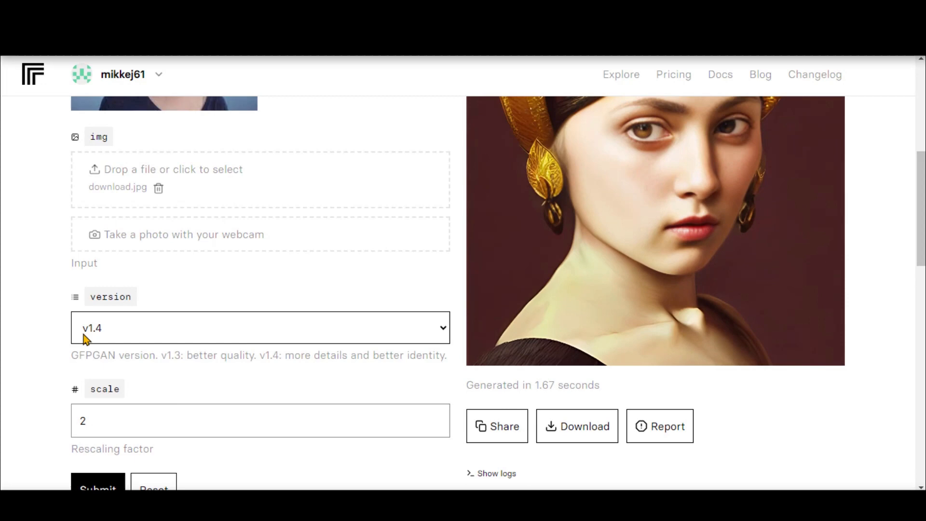
{"action": "scroll", "scroll_direction": "down", "scroll_amount": 3}
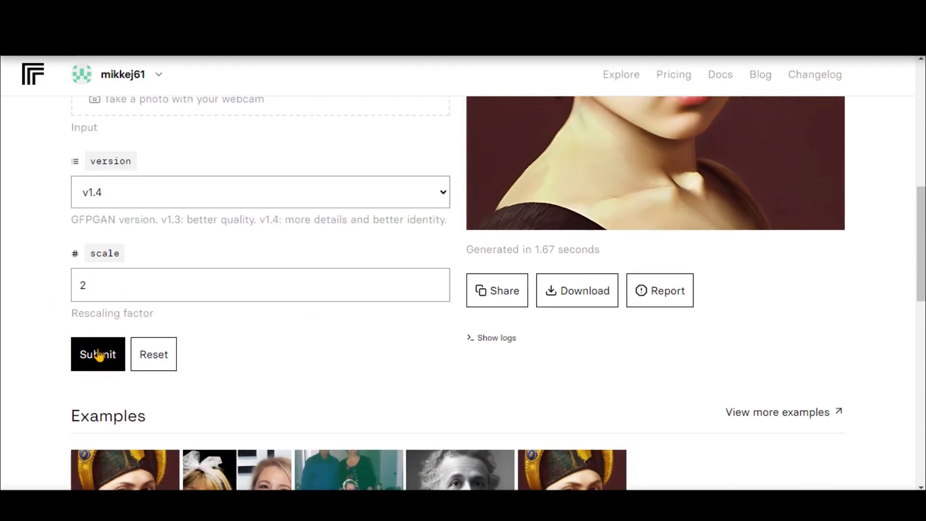
Step: Run GFPGAN on download.jpg and download the restored red-haired portrait result
{"action": "left_click", "coordinate": [97, 354]}
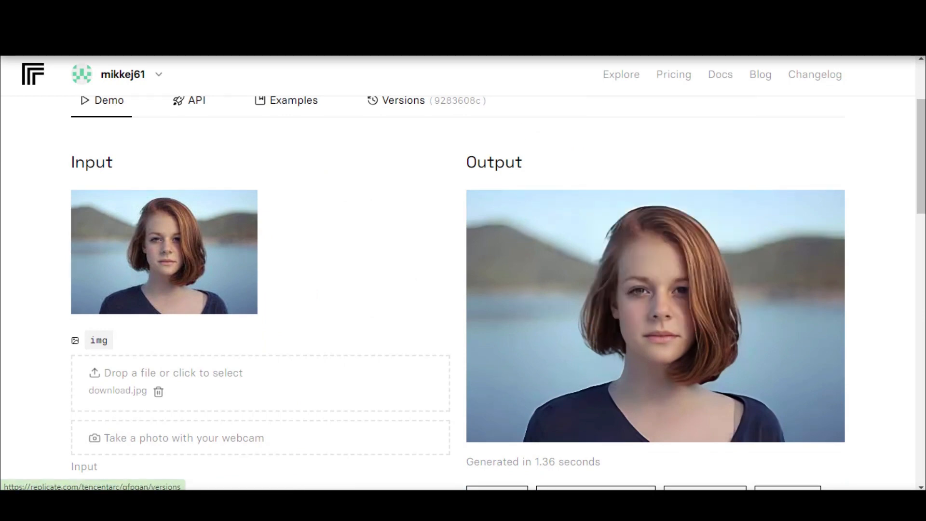
{"action": "scroll", "scroll_direction": "down", "scroll_amount": 3}
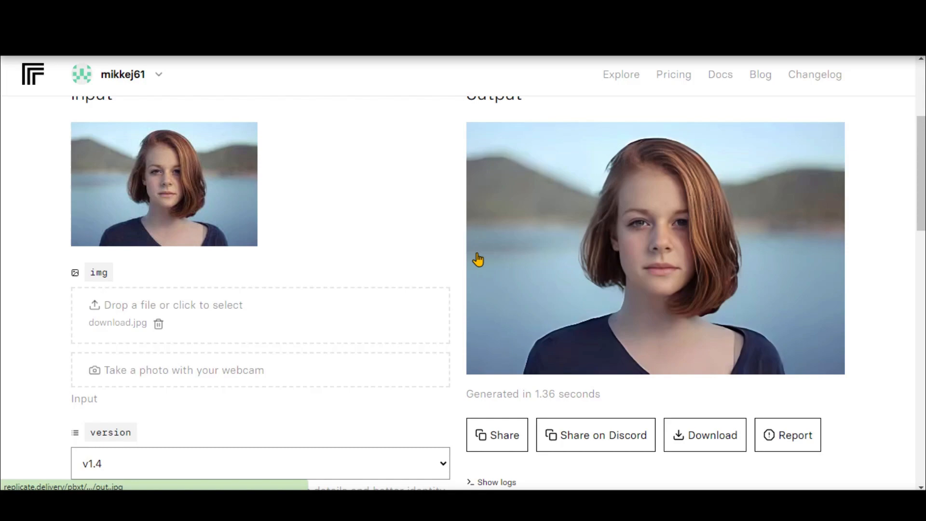
{"action": "left_click", "coordinate": [704, 435]}
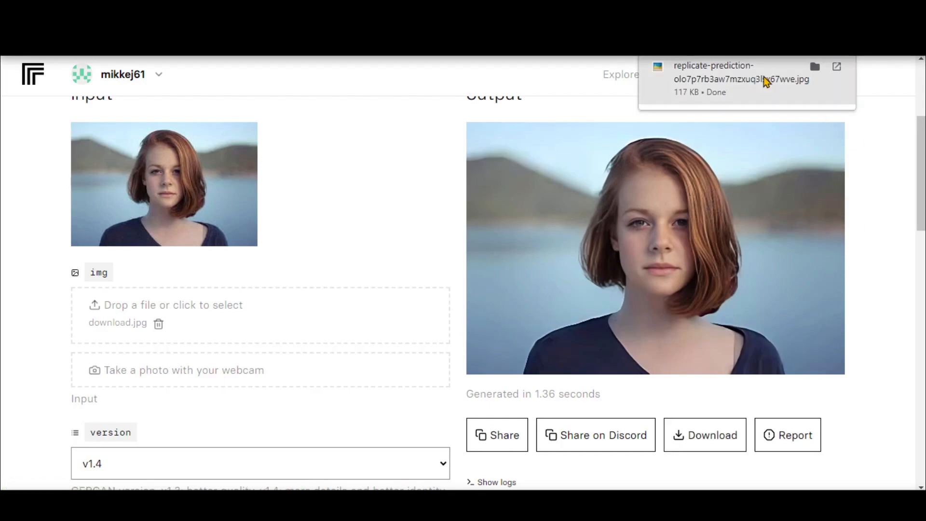
{"action": "left_click", "coordinate": [740, 78]}
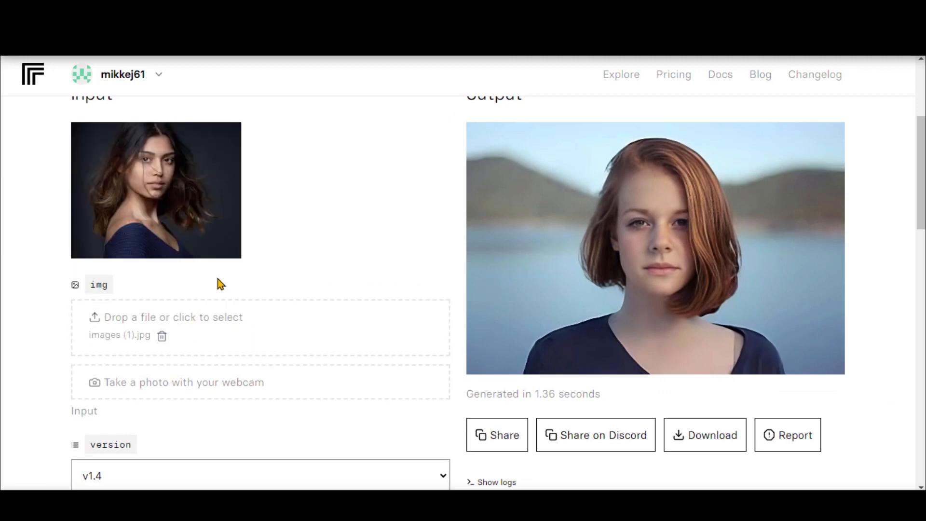
Step: Restore images (1).jpg at rescaling factor 3, then reload the demo to its default example
{"action": "scroll", "scroll_direction": "down", "scroll_amount": 3}
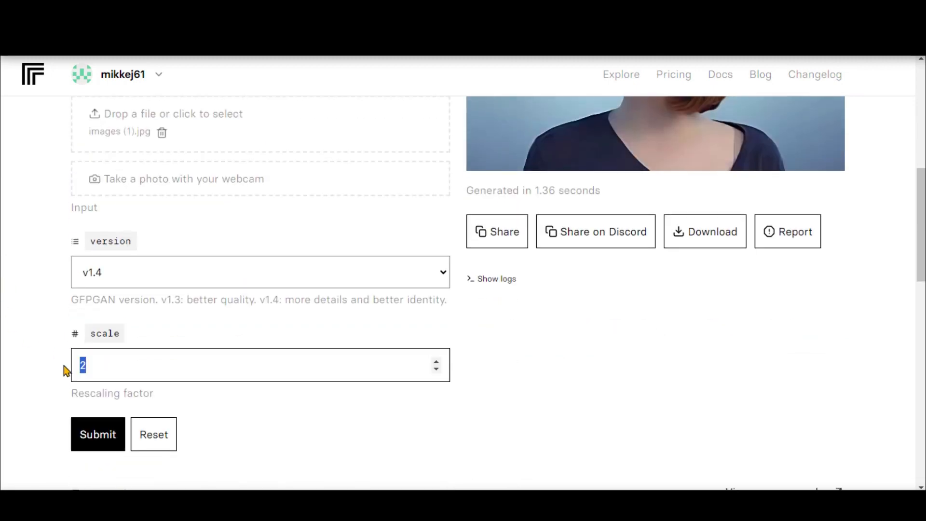
{"action": "left_click", "coordinate": [436, 360]}
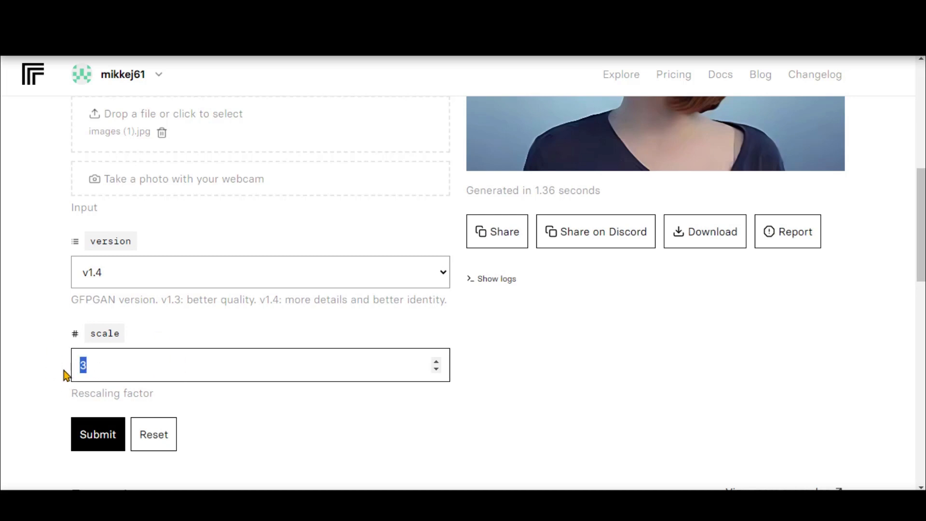
{"action": "left_click", "coordinate": [97, 434]}
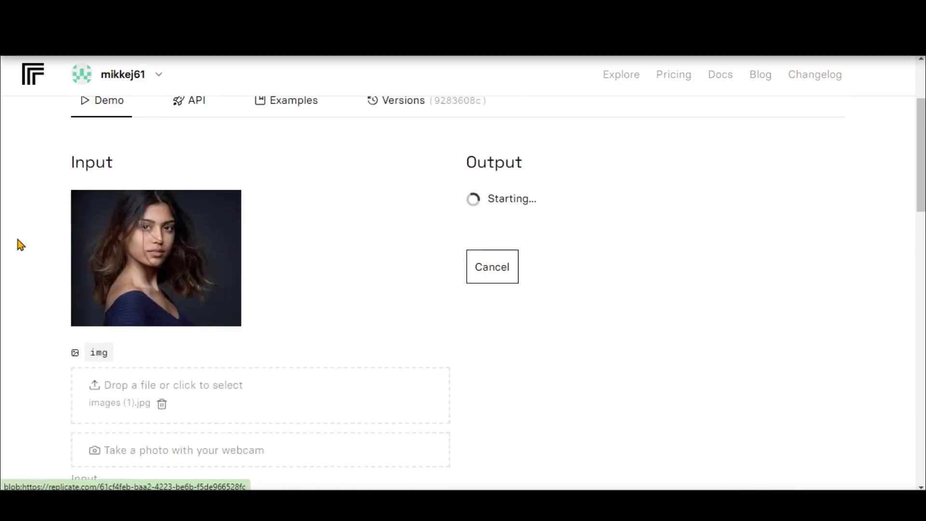
{"action": "mouse_move", "coordinate": [450, 206]}
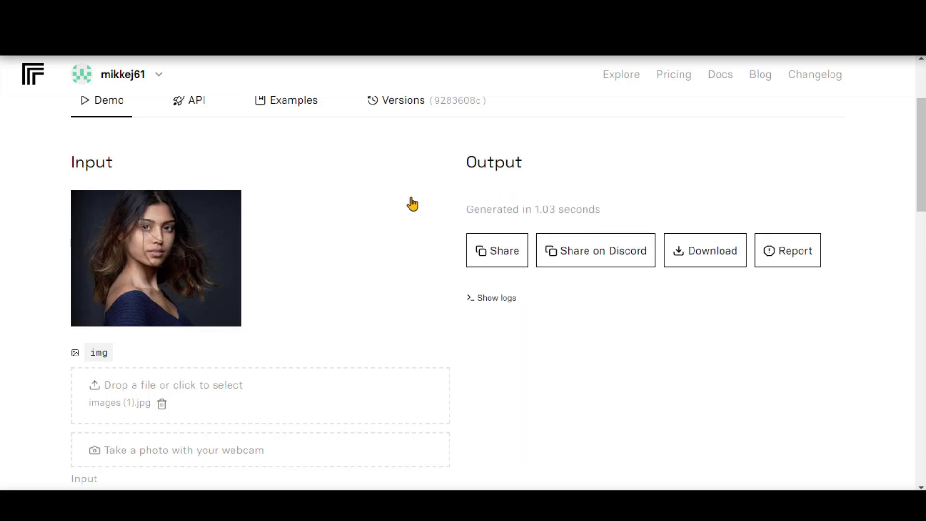
{"action": "scroll", "scroll_direction": "down", "scroll_amount": 3}
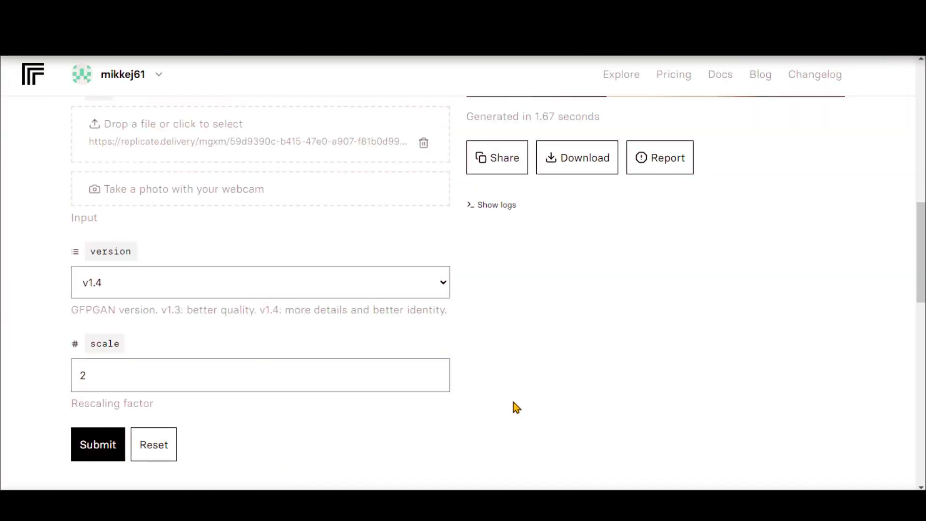
Step: Drop the landscape photo download (2).jpg into the img field and produce its restored output
{"action": "scroll", "scroll_direction": "down", "scroll_amount": 3}
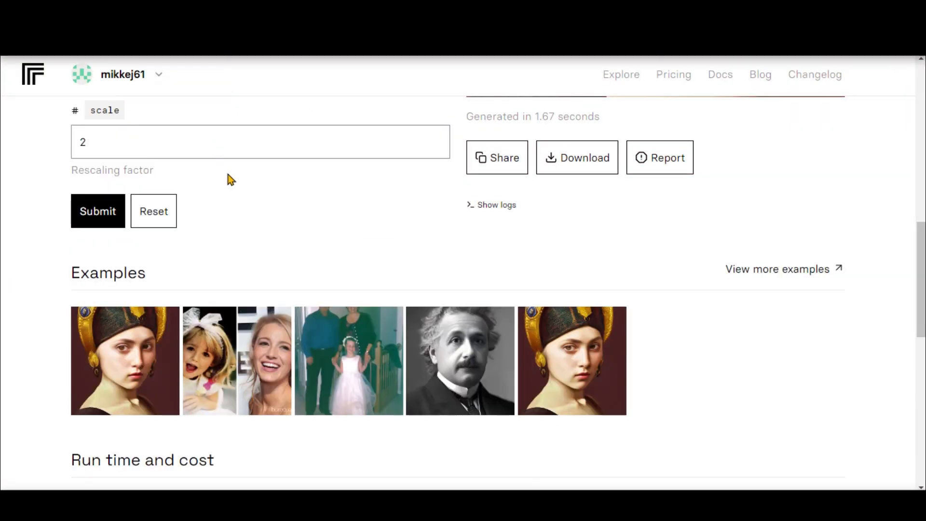
{"action": "scroll", "scroll_direction": "up", "scroll_amount": 3}
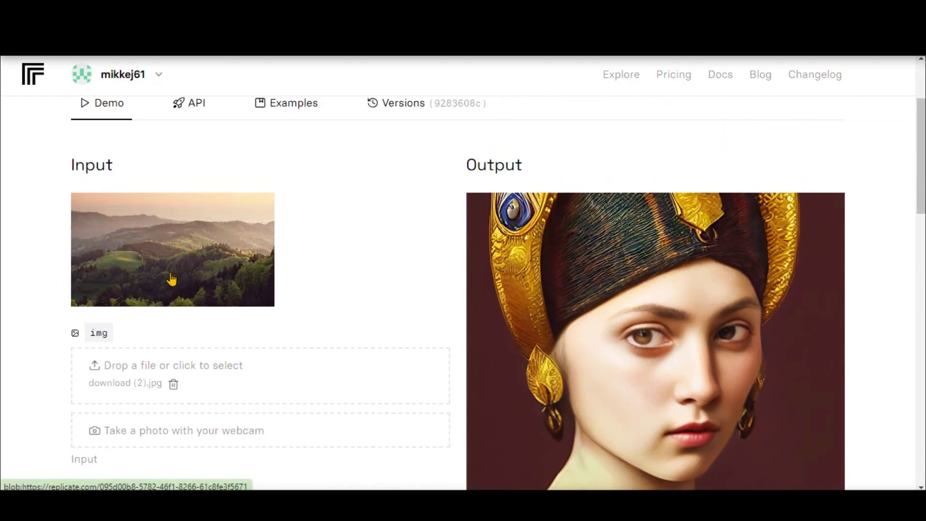
{"action": "scroll", "scroll_direction": "down", "scroll_amount": 3}
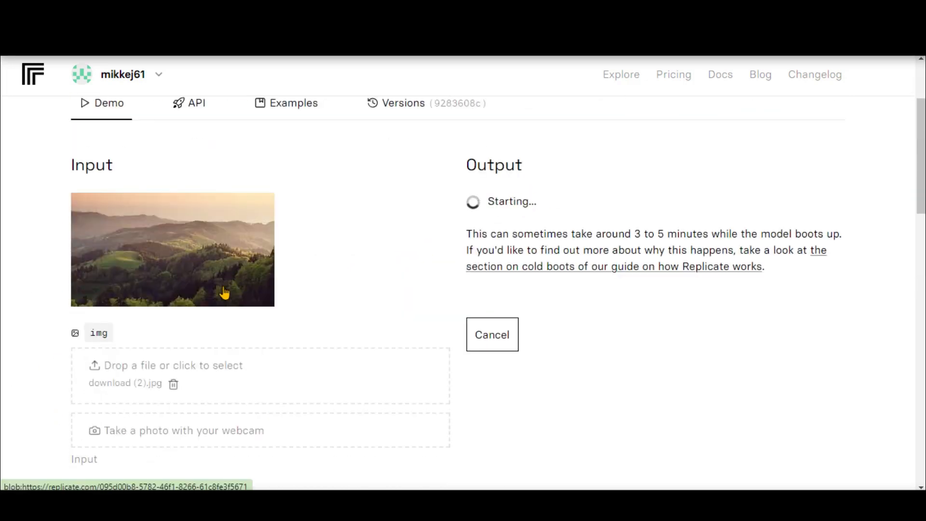
{"action": "left_click_drag", "start_coordinate": [466, 234], "coordinate": [764, 266]}
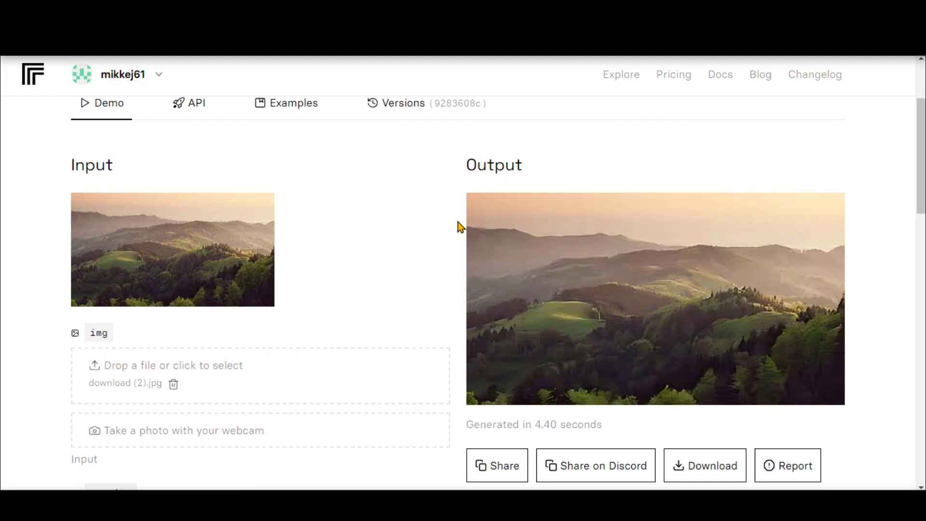
Step: Submit another GFPGAN run on download (2).jpg at scale 2
{"action": "scroll", "scroll_direction": "down", "scroll_amount": 3}
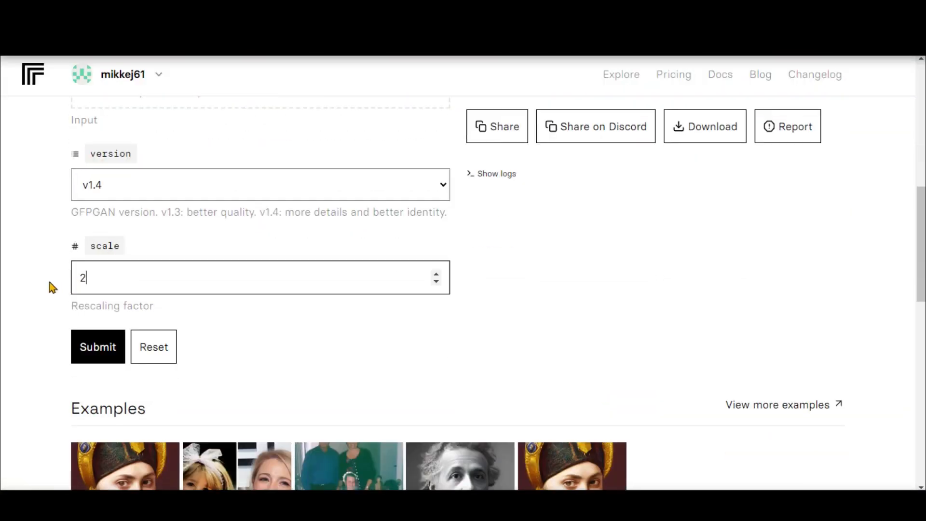
{"action": "left_click", "coordinate": [98, 346]}
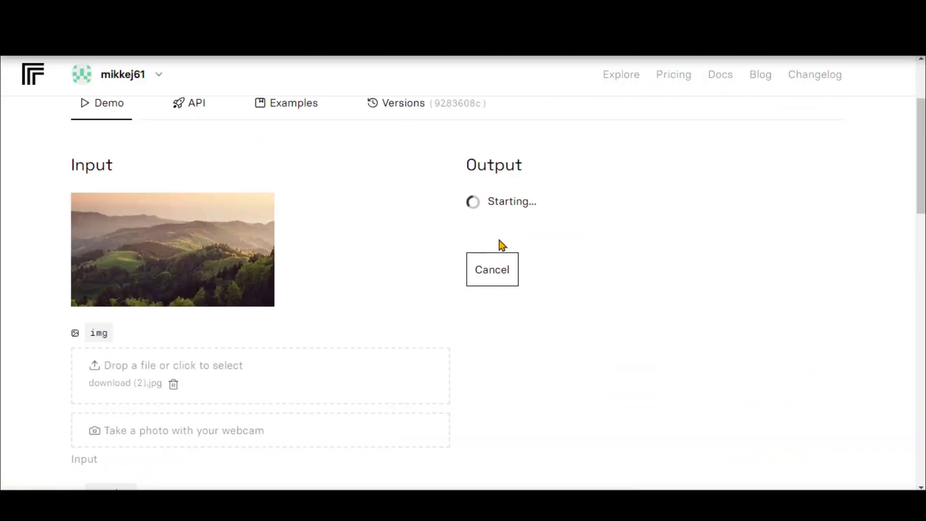